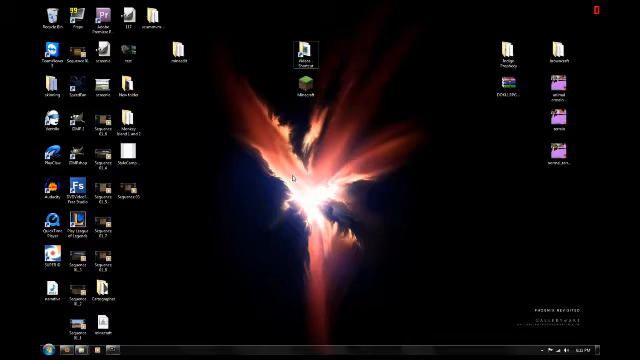
mouse_move(412, 64)
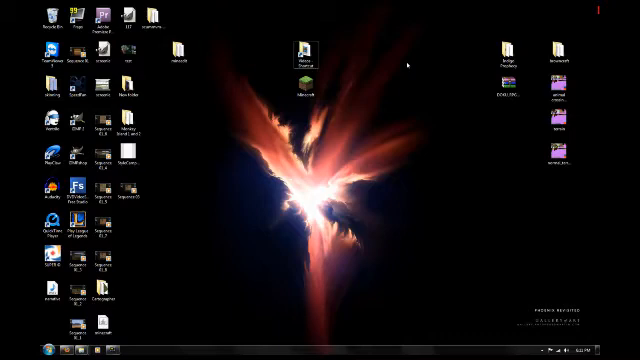
Bring up the Run prompt (Win+R) to navigate to the game's folder.
key(Win+r)
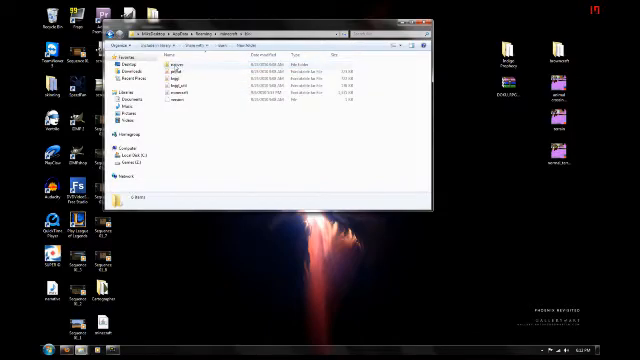
click(176, 100)
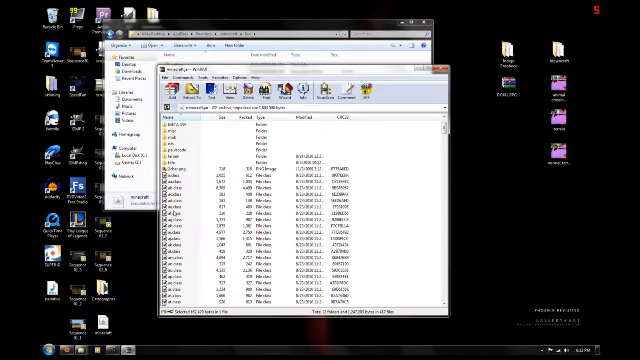
scroll(down, 3)
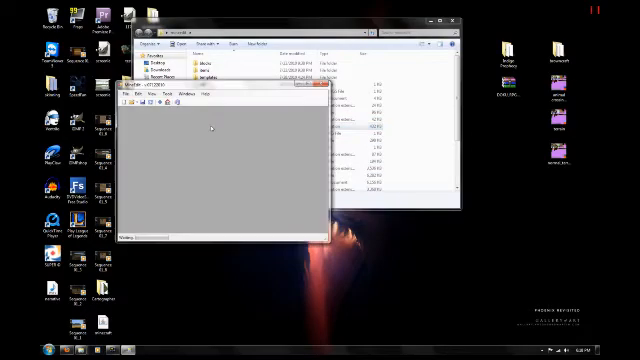
Start opening an existing texture image from MineEdit's File menu.
click(132, 100)
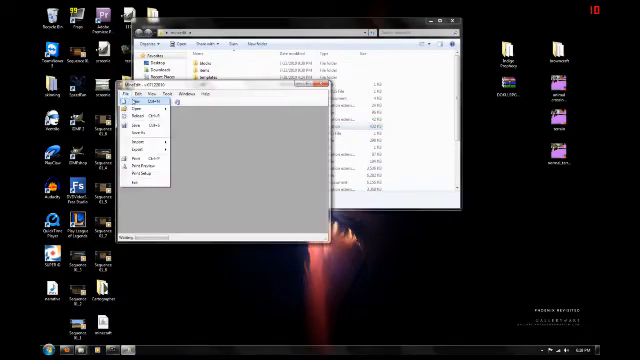
click(140, 106)
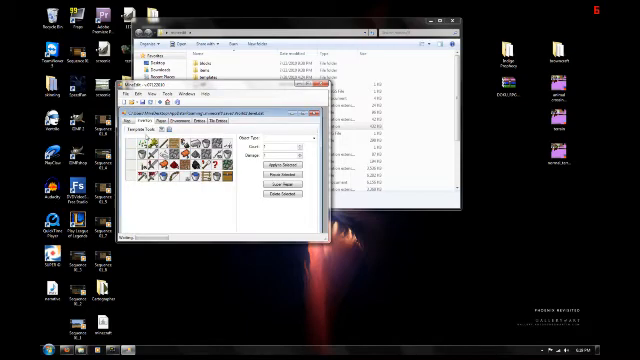
mouse_move(216, 170)
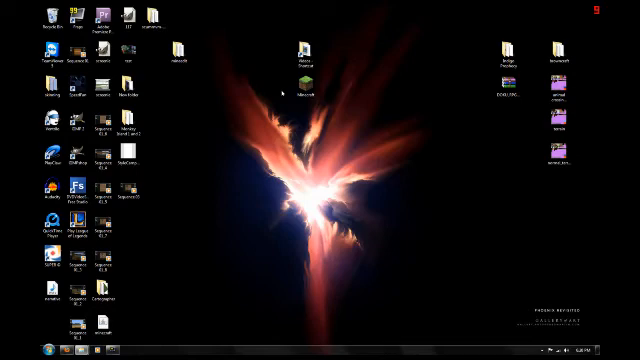
Launch Minecraft from the desktop after closing the Explorer windows.
click(304, 52)
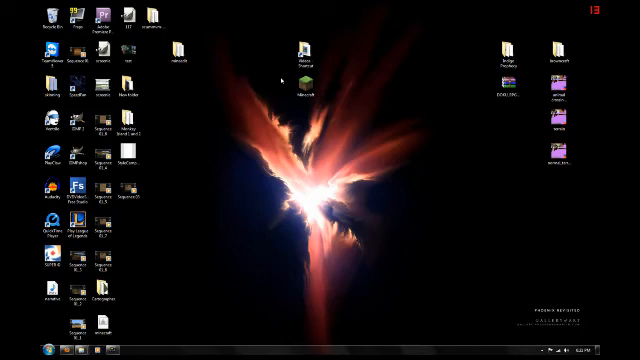
click(304, 84)
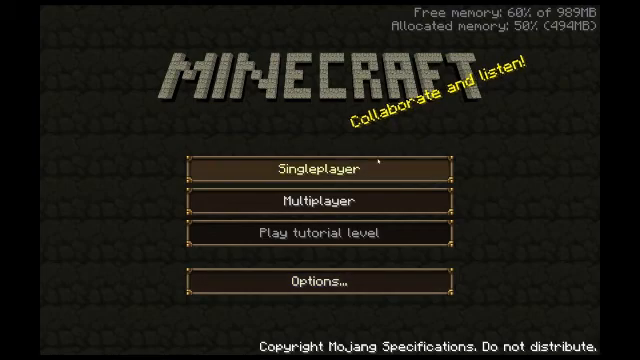
Start a Singleplayer game from the Minecraft title menu.
click(320, 168)
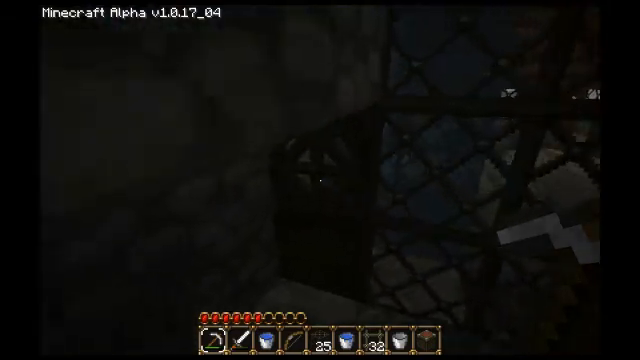
mouse_move(320, 180)
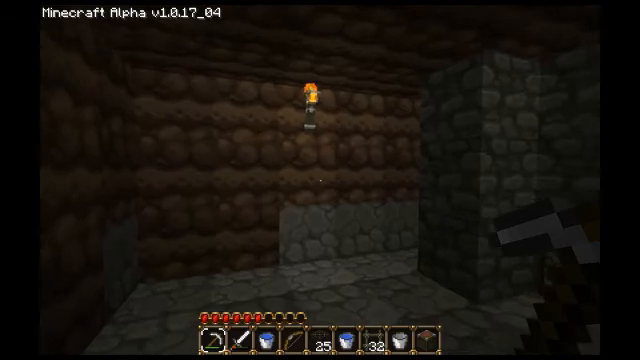
mouse_move(320, 180)
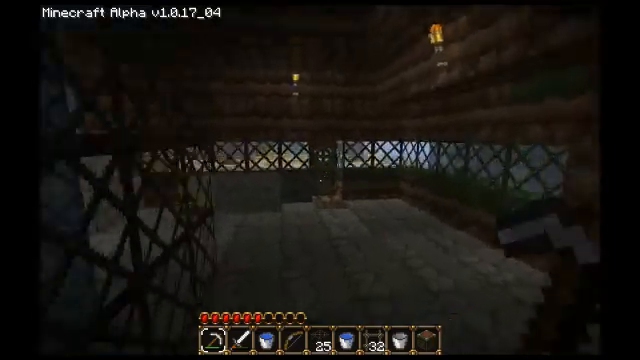
mouse_move(320, 180)
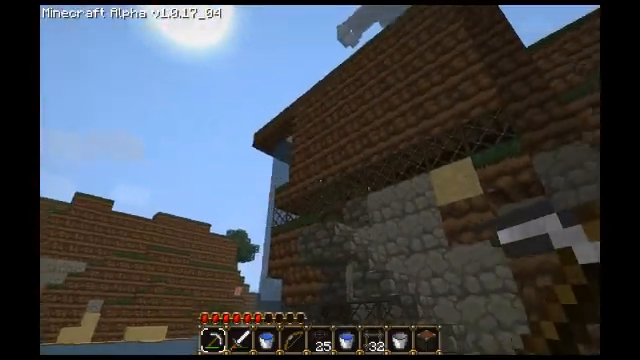
mouse_move(320, 180)
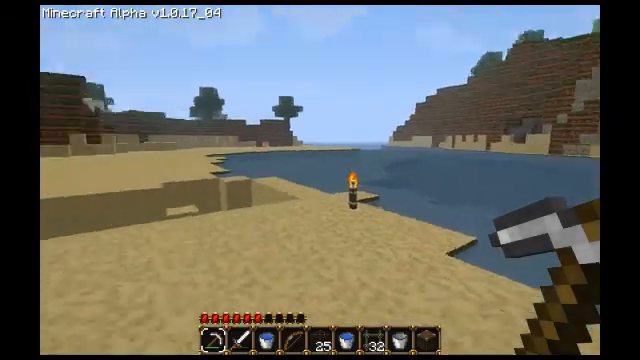
mouse_move(320, 180)
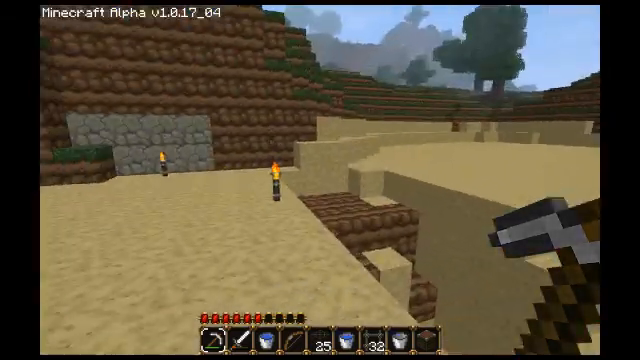